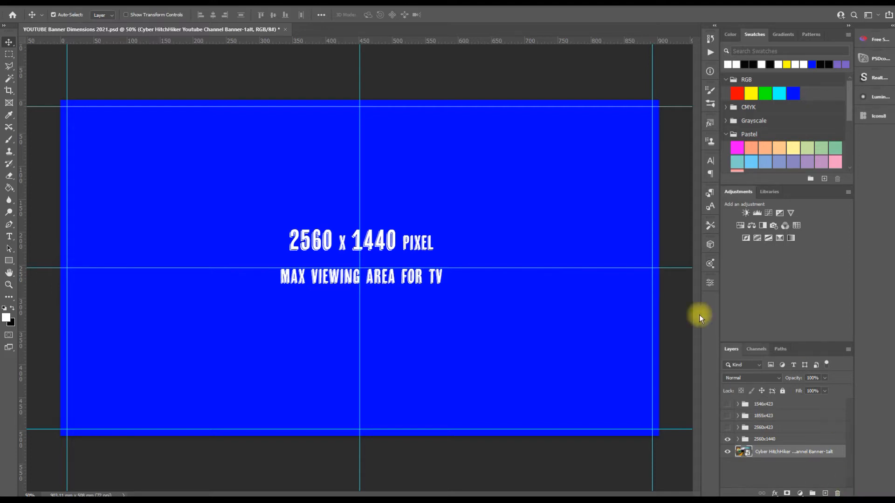
pyautogui.moveTo(507, 255)
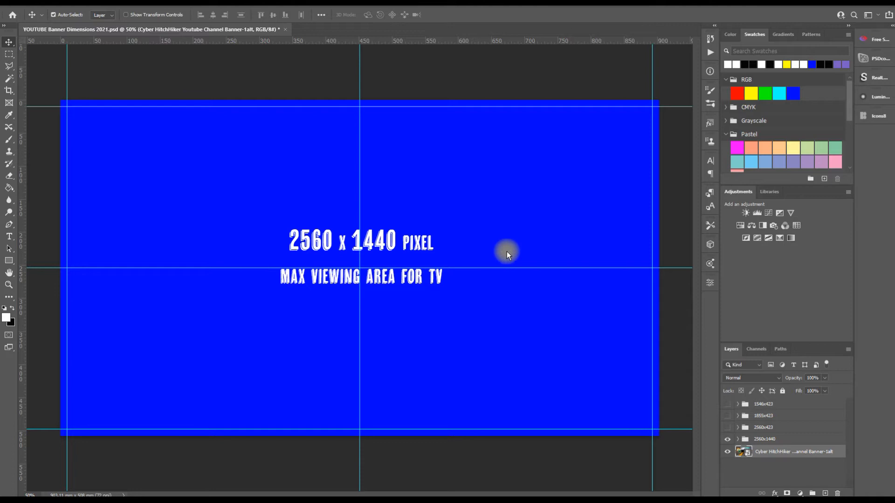
pyautogui.moveTo(562, 183)
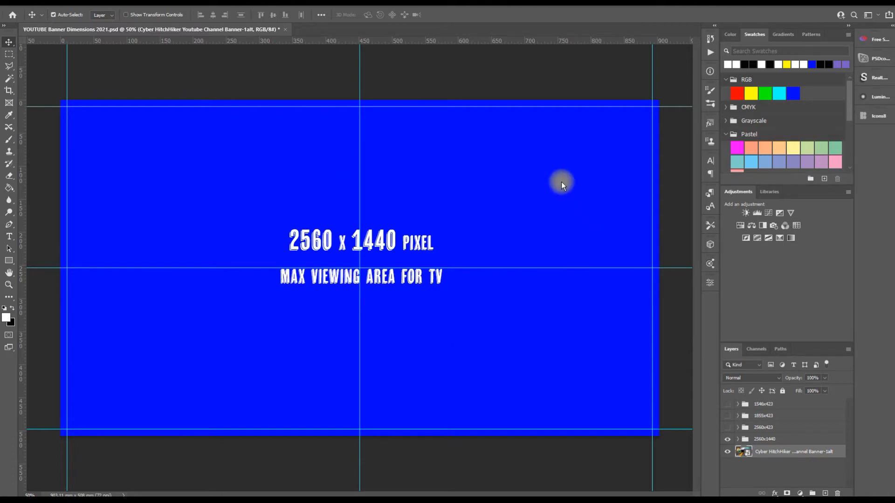
pyautogui.moveTo(481, 190)
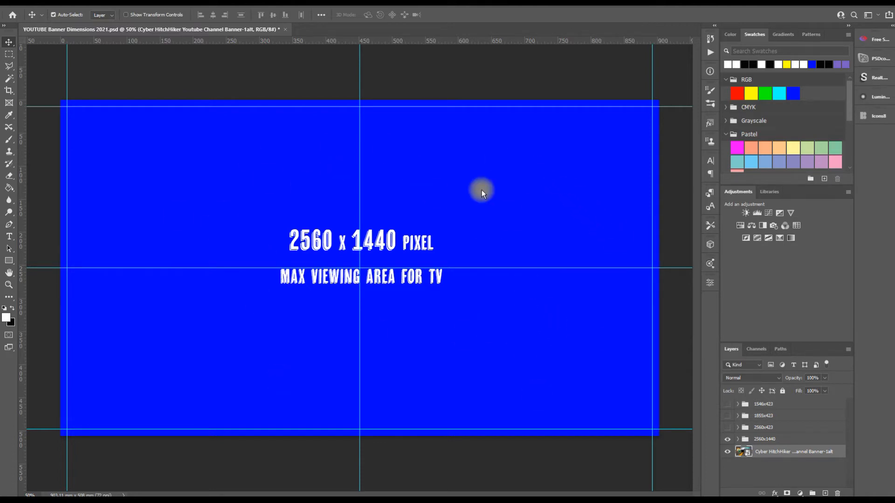
pyautogui.moveTo(366, 341)
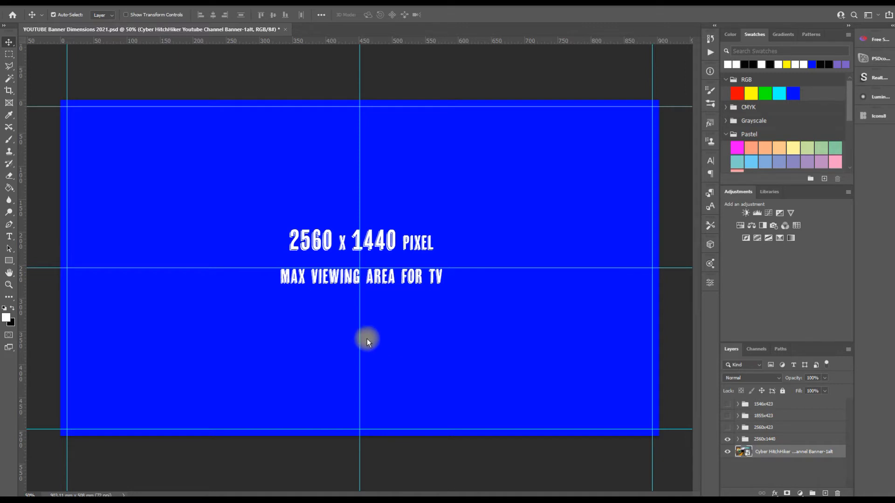
pyautogui.moveTo(417, 371)
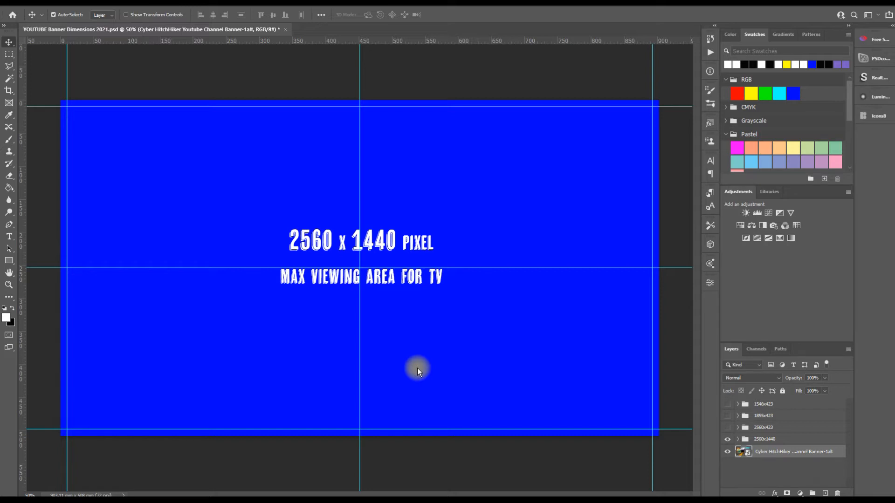
pyautogui.moveTo(209, 168)
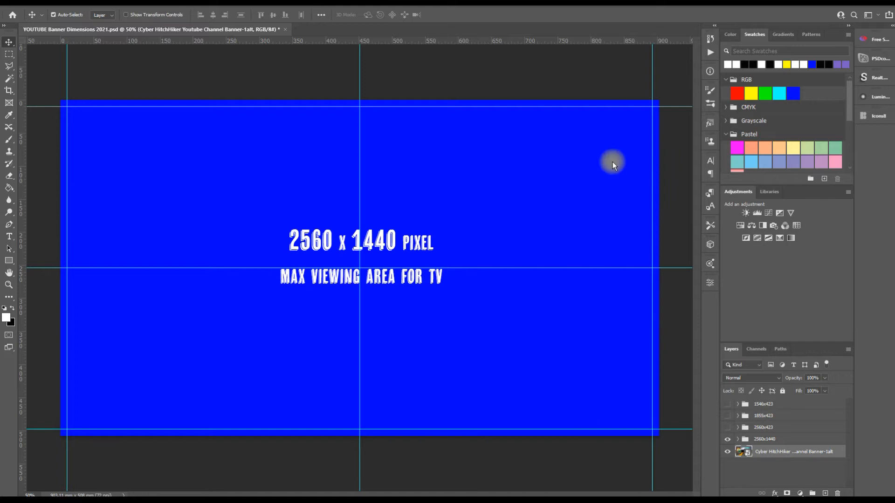
pyautogui.moveTo(375, 318)
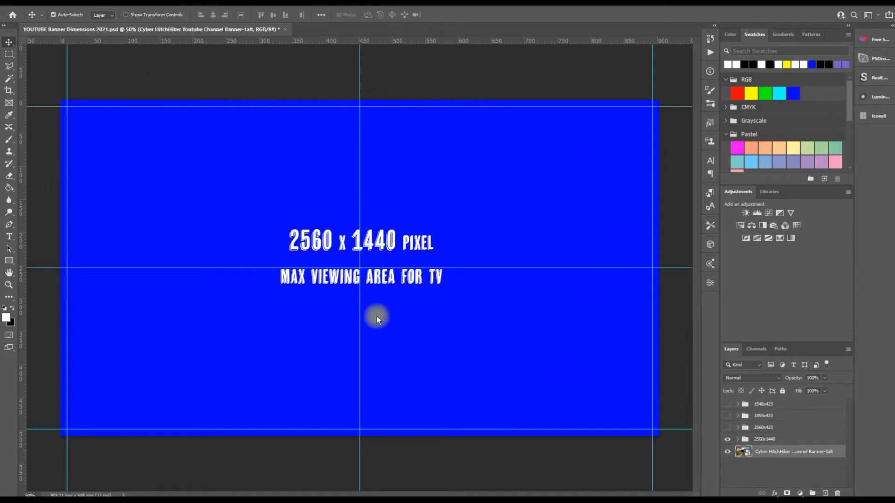
pyautogui.moveTo(577, 411)
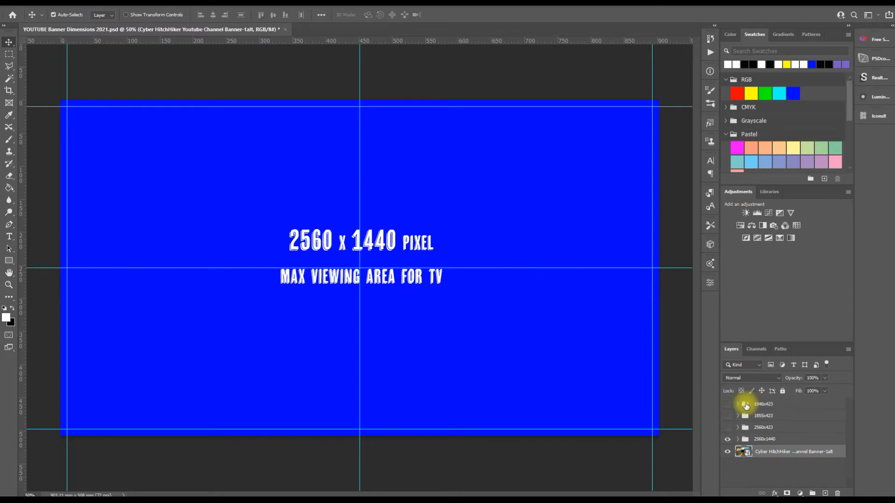
# Step: Briefly preview the 1546x423 and 1855x423 guides, then show only the 2560x423 desktop guide
pyautogui.click(728, 415)
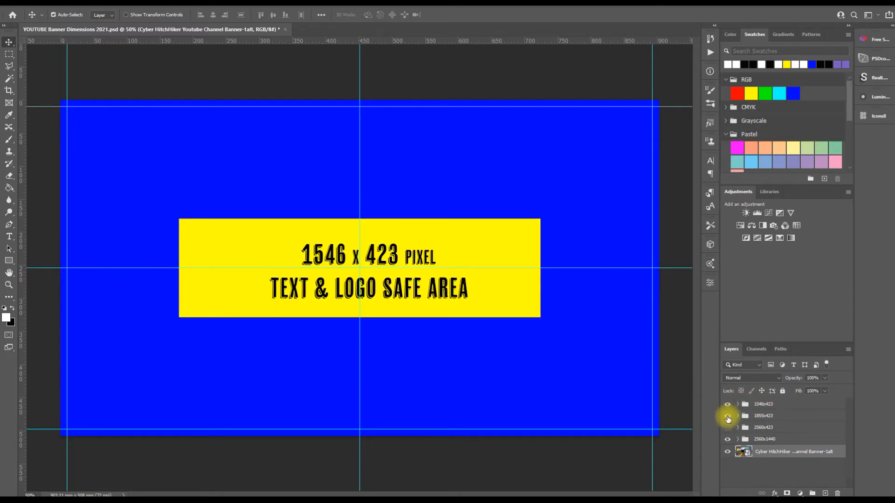
pyautogui.click(726, 403)
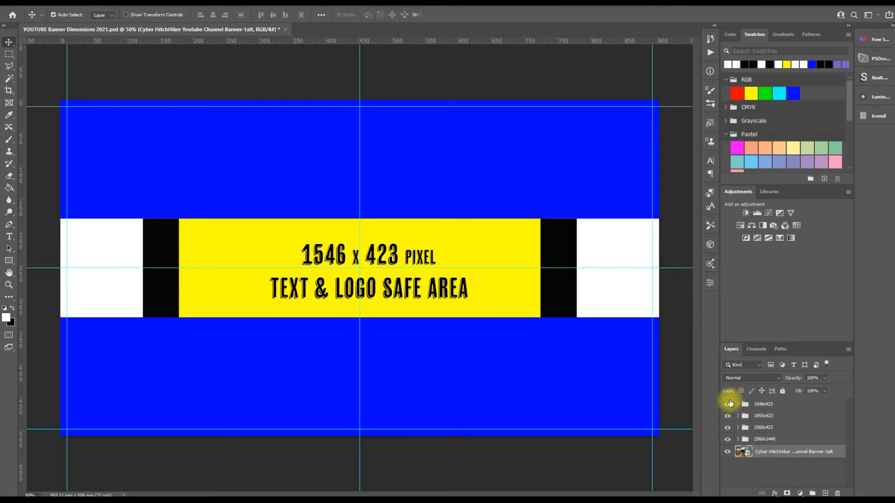
pyautogui.click(727, 404)
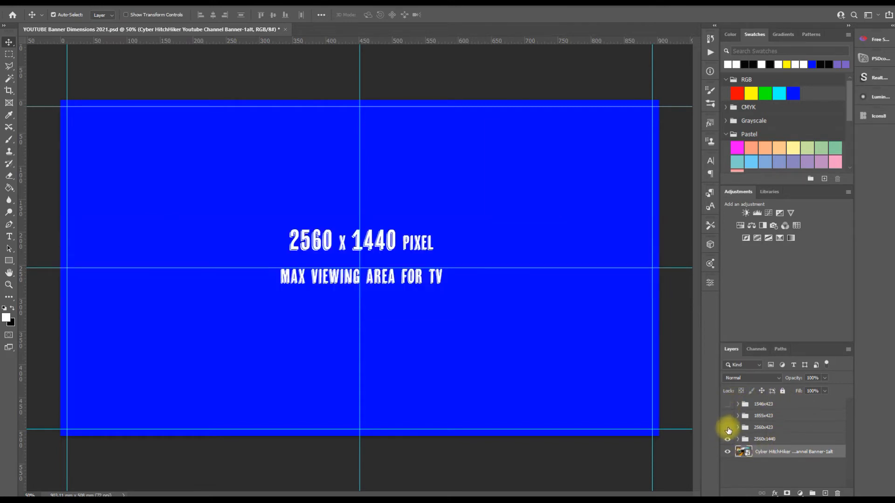
pyautogui.click(727, 427)
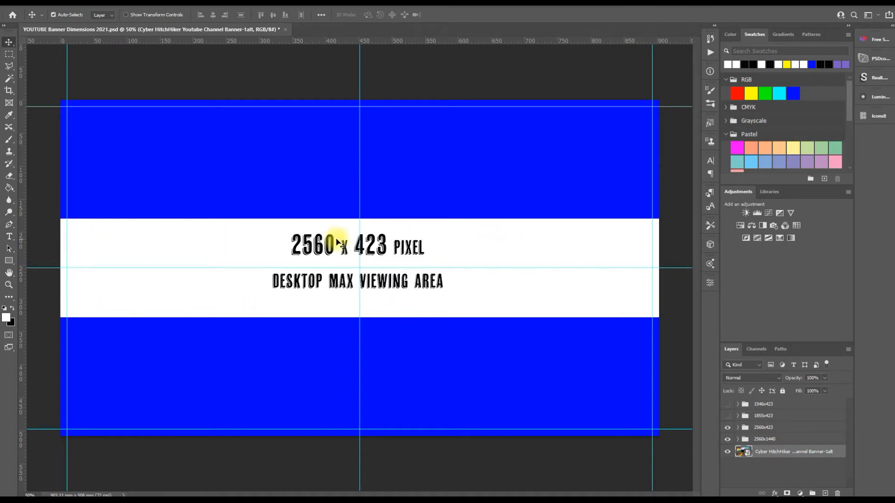
pyautogui.moveTo(462, 345)
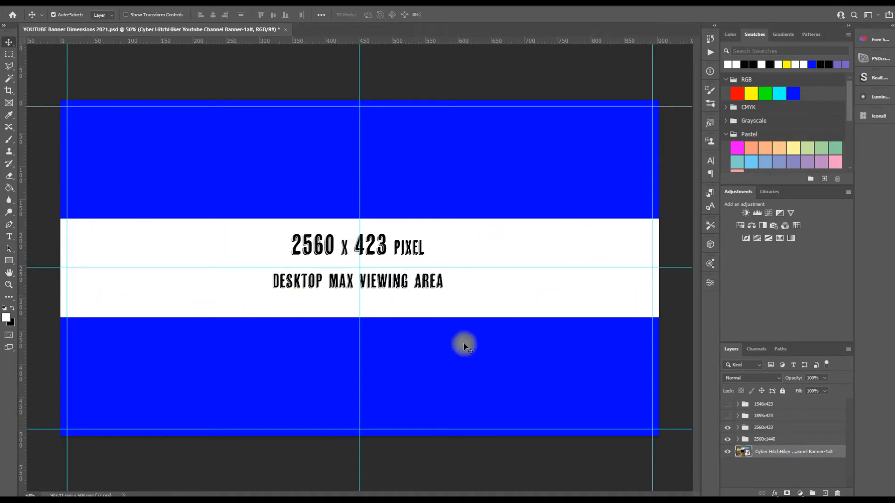
pyautogui.moveTo(90, 201)
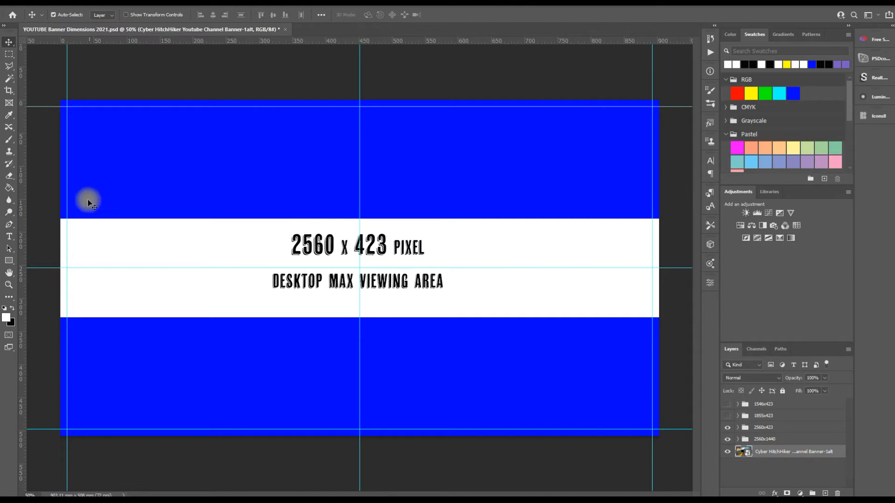
pyautogui.moveTo(466, 148)
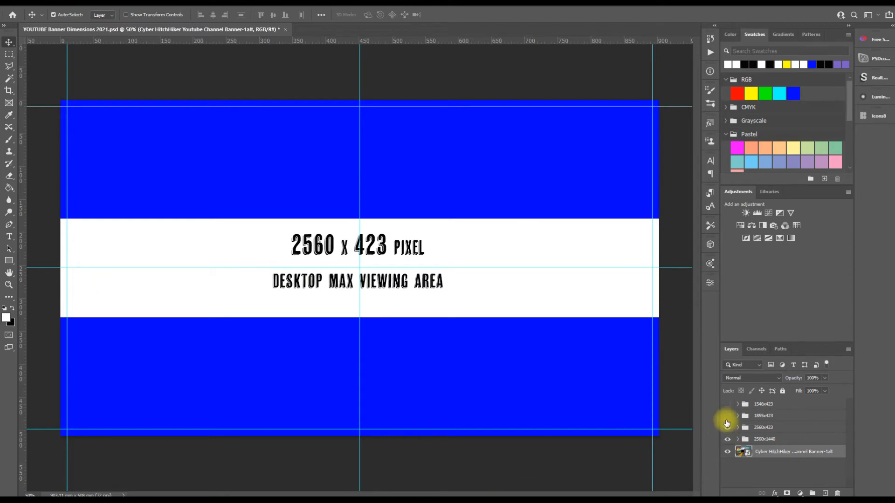
# Step: Turn on the 1855x423 tablet and 1546x423 text-and-logo guides within the desktop band
pyautogui.click(727, 415)
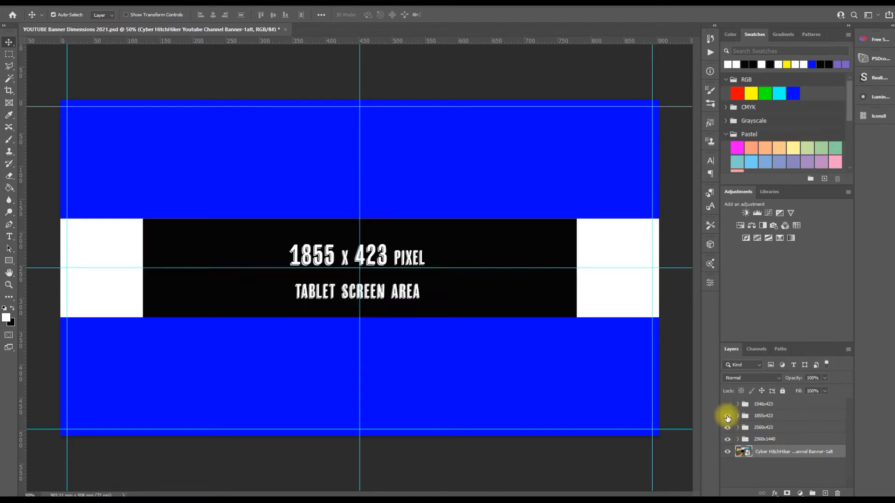
pyautogui.click(727, 415)
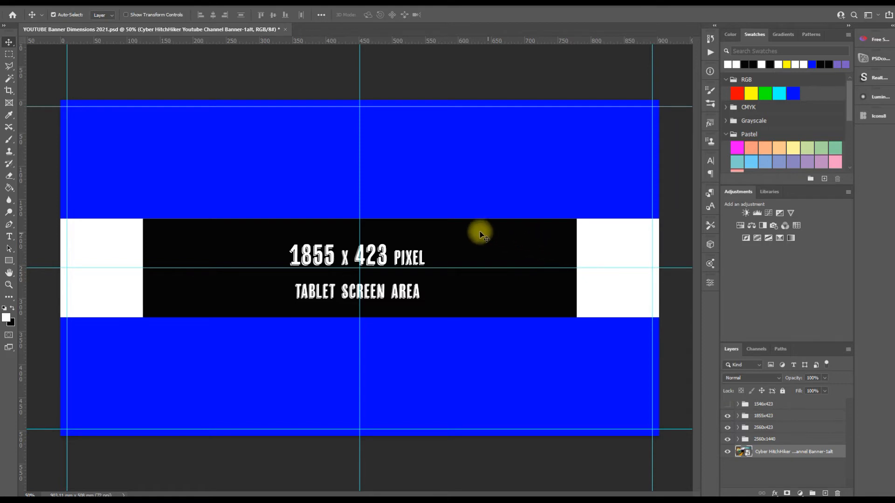
pyautogui.moveTo(517, 286)
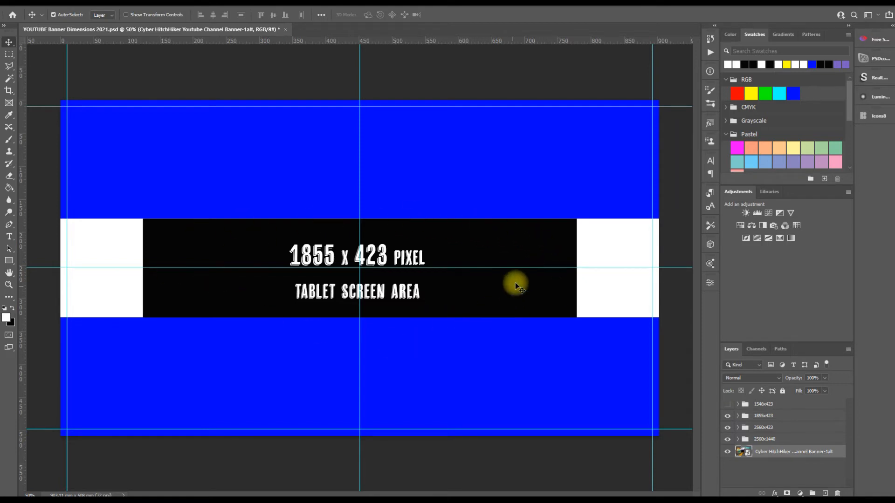
pyautogui.moveTo(541, 292)
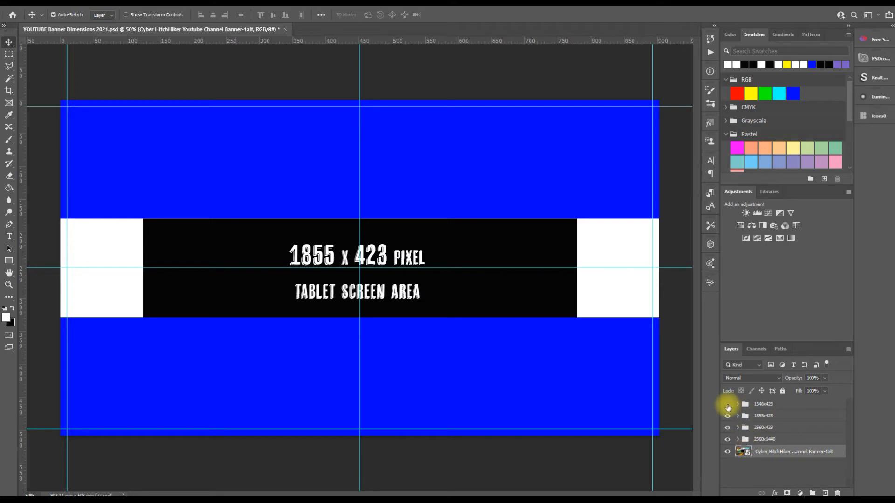
pyautogui.click(727, 404)
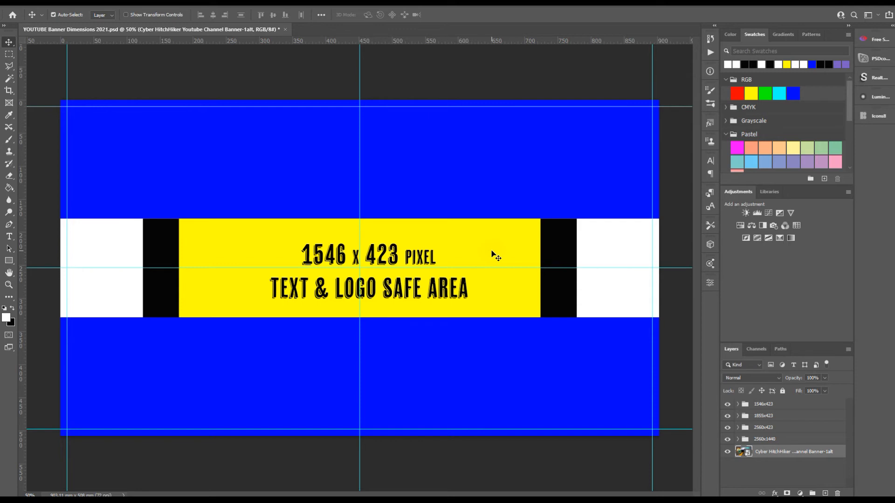
pyautogui.moveTo(463, 331)
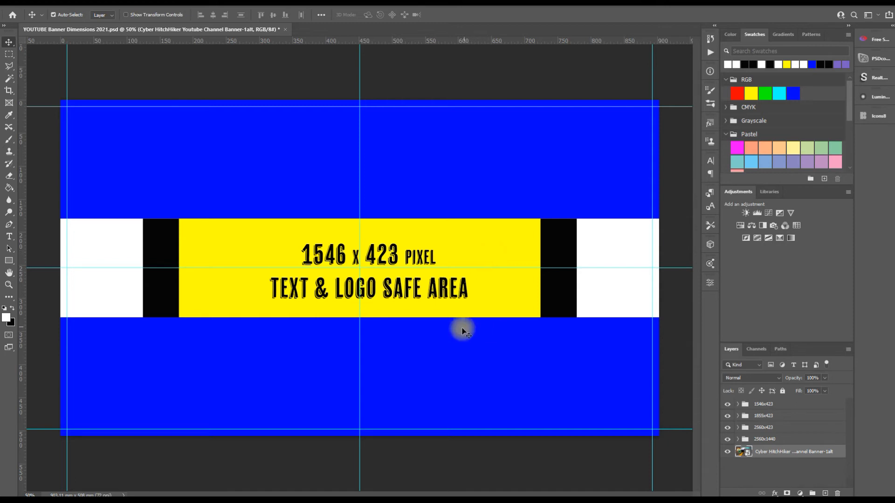
pyautogui.moveTo(376, 310)
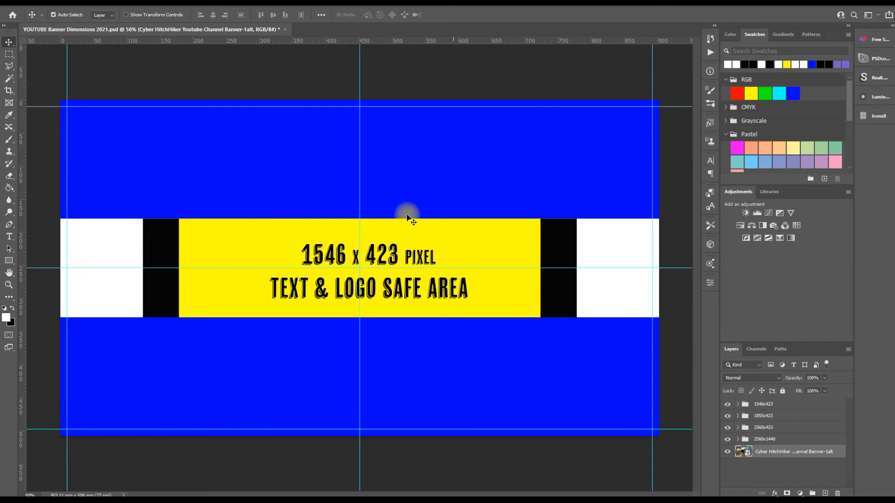
pyautogui.moveTo(294, 251)
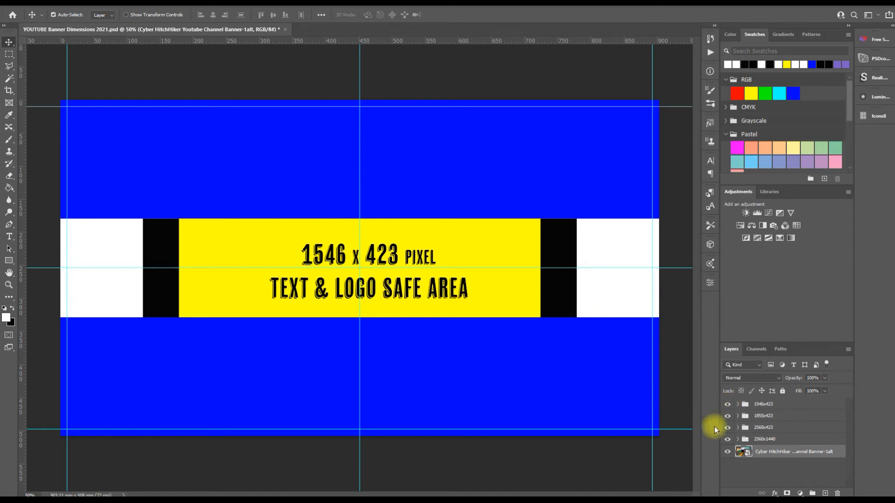
# Step: Hide the 1546x423, 1855x423, 2560x423 and 2560x1440 guide groups to reveal the banner
pyautogui.click(727, 415)
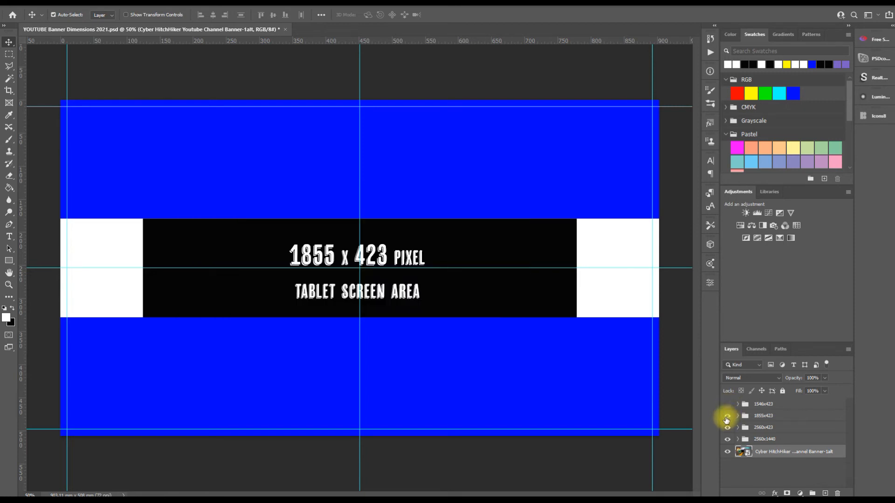
pyautogui.click(726, 427)
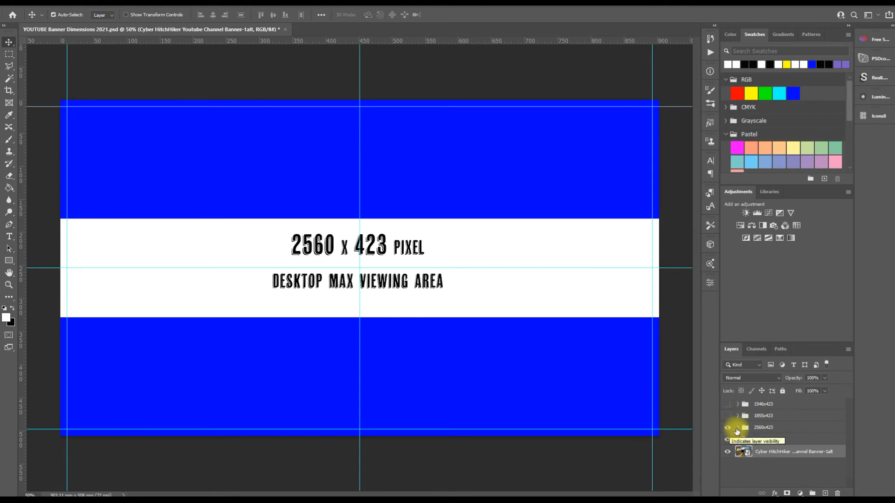
pyautogui.click(727, 439)
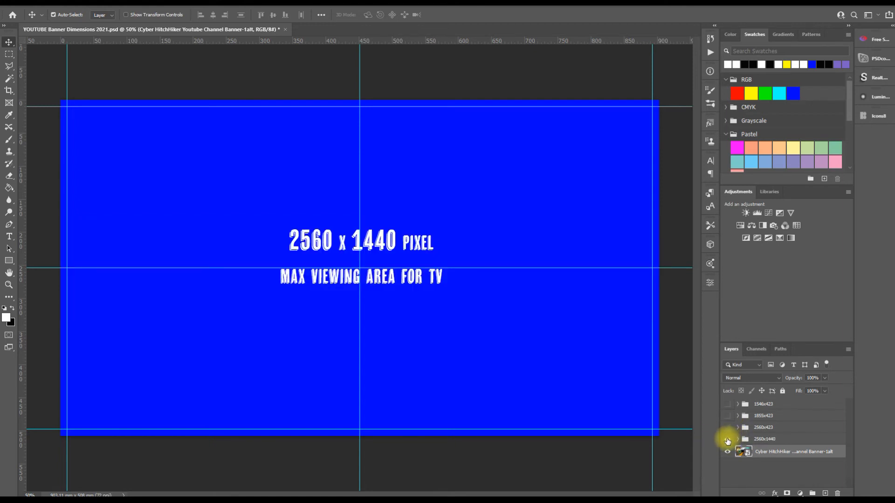
pyautogui.click(736, 439)
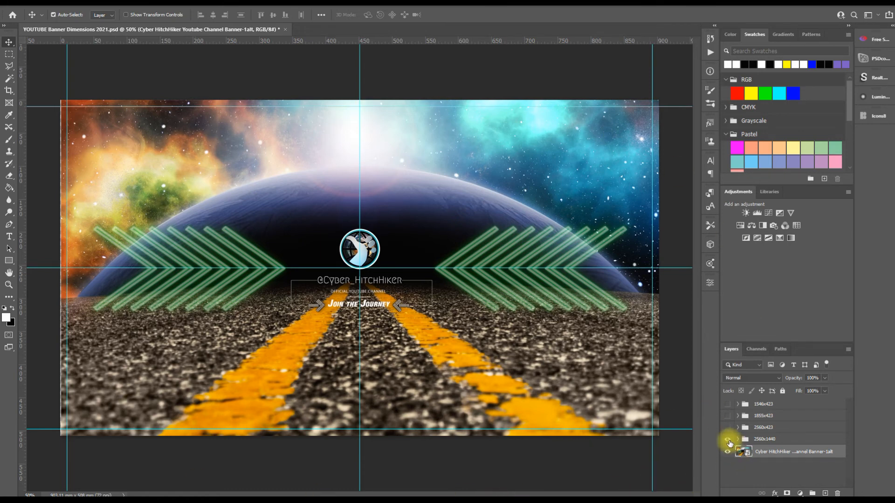
pyautogui.click(727, 440)
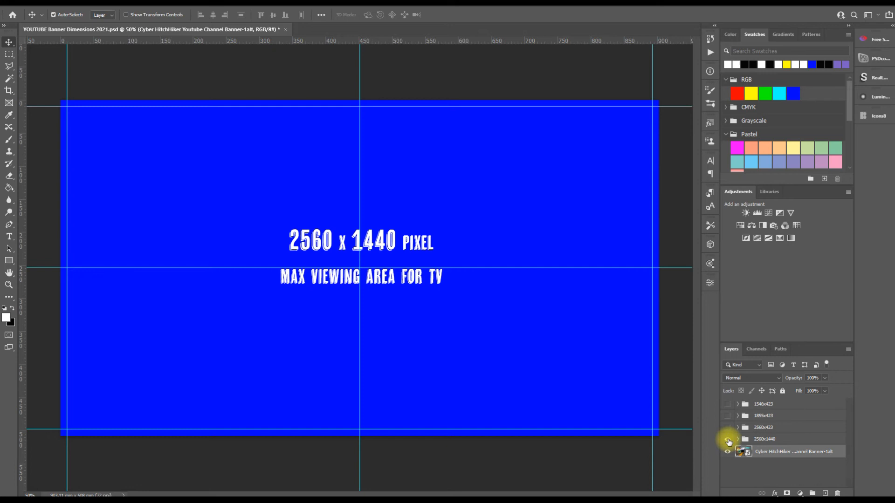
pyautogui.click(727, 439)
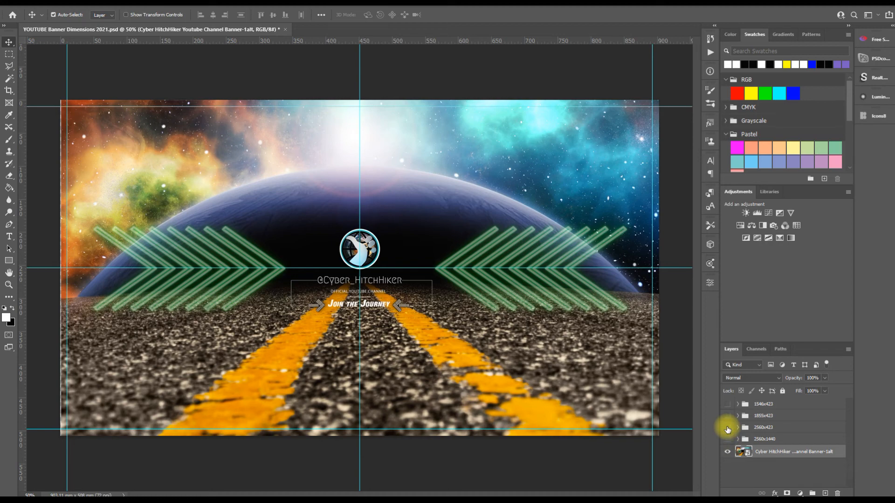
pyautogui.click(737, 427)
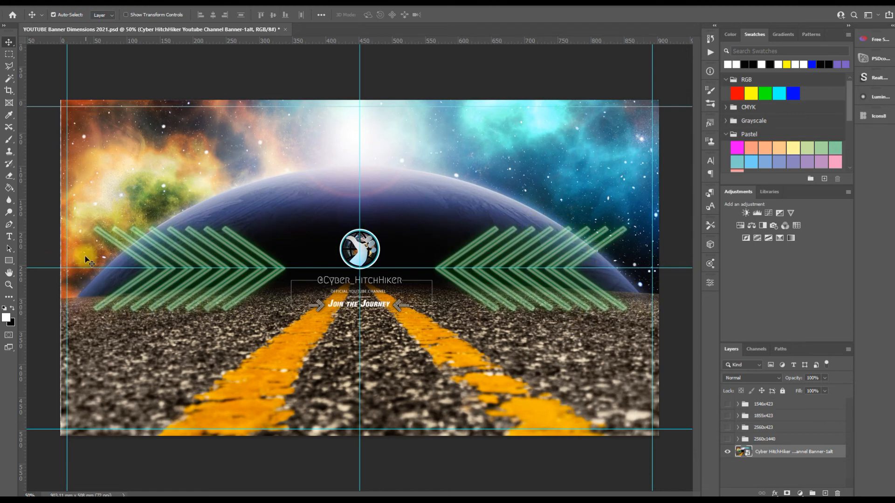
pyautogui.moveTo(719, 492)
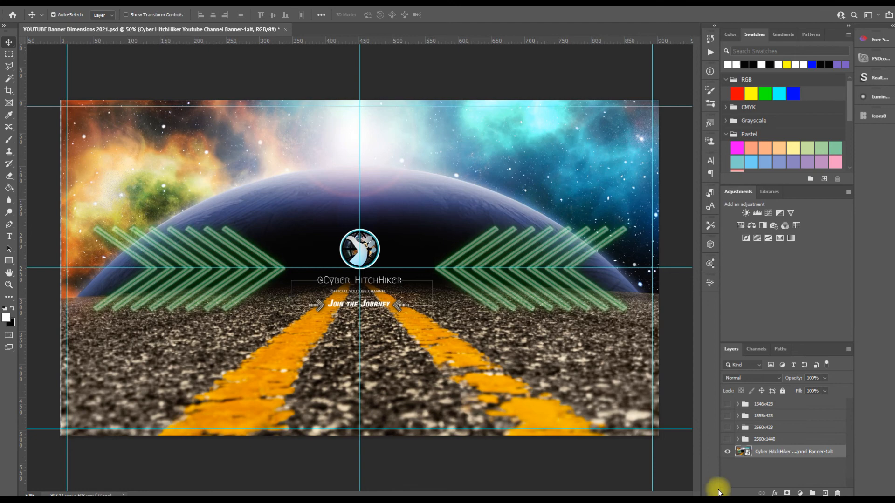
pyautogui.click(727, 428)
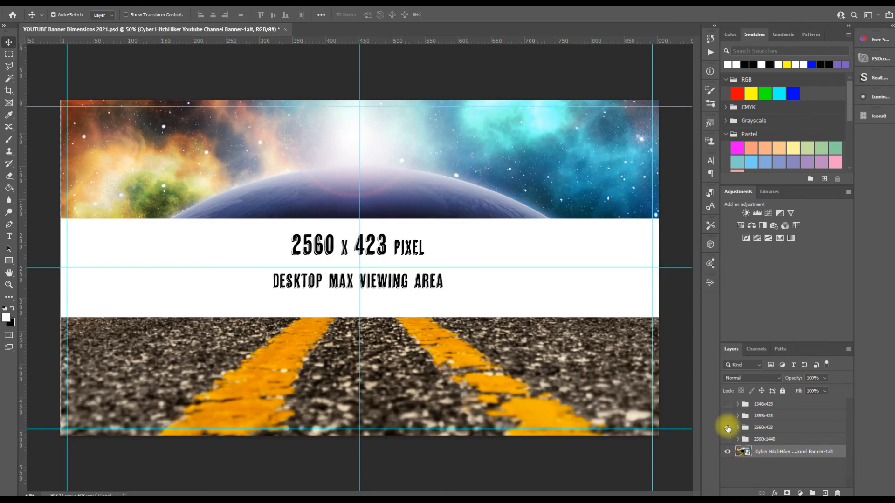
# Step: Hide the desktop guide and toggle the 1855x423 tablet area over the banner
pyautogui.click(727, 415)
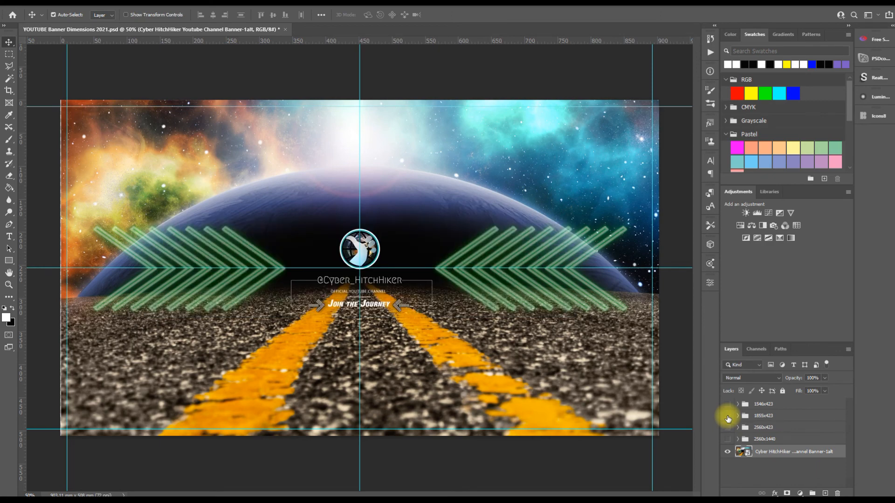
pyautogui.click(727, 415)
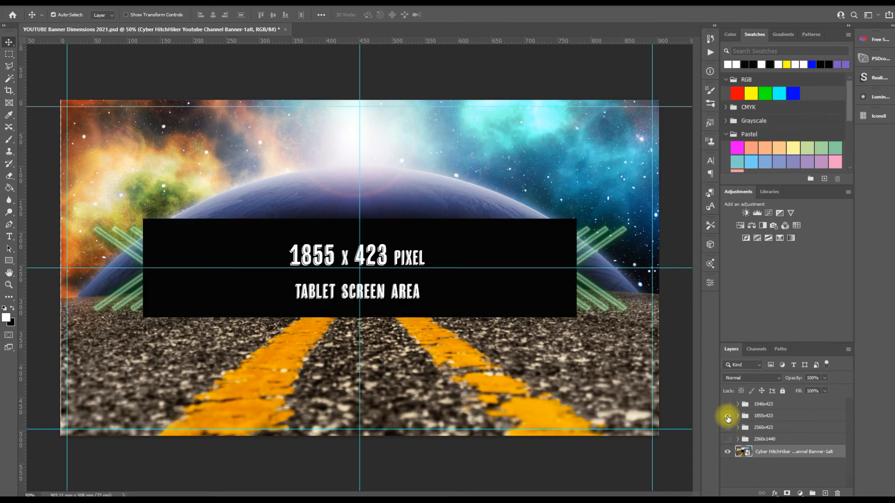
pyautogui.click(727, 417)
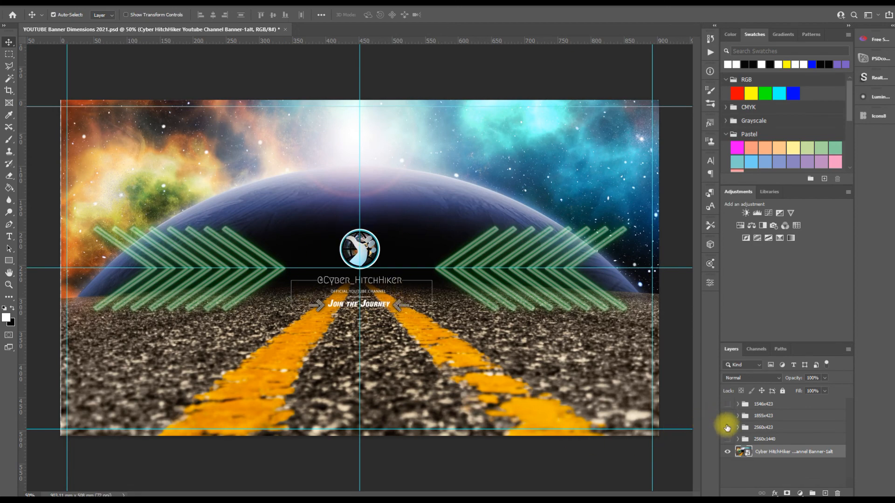
pyautogui.click(727, 415)
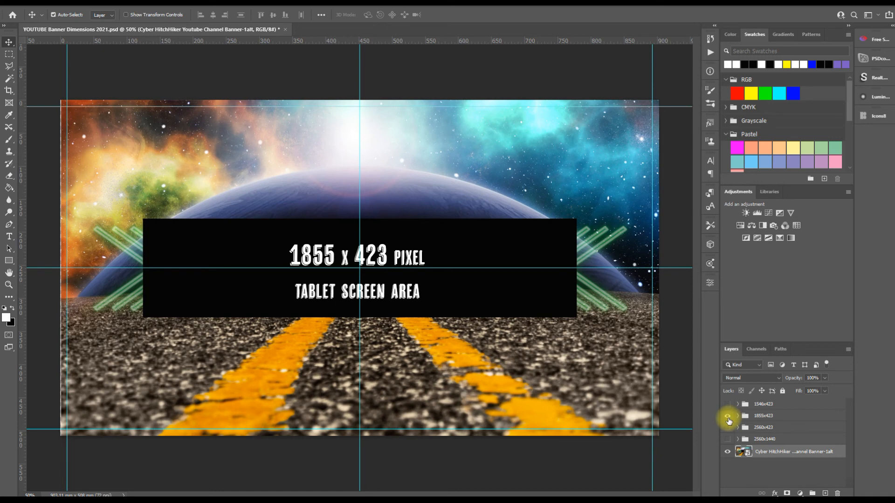
# Step: Toggle the 1546x423 text & logo area, then show the 2560x1440 TV viewing area guide
pyautogui.click(727, 415)
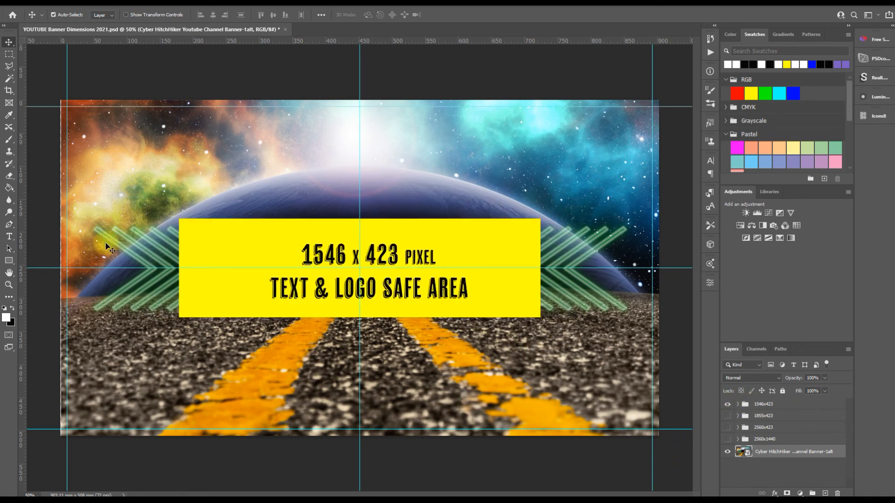
pyautogui.click(726, 408)
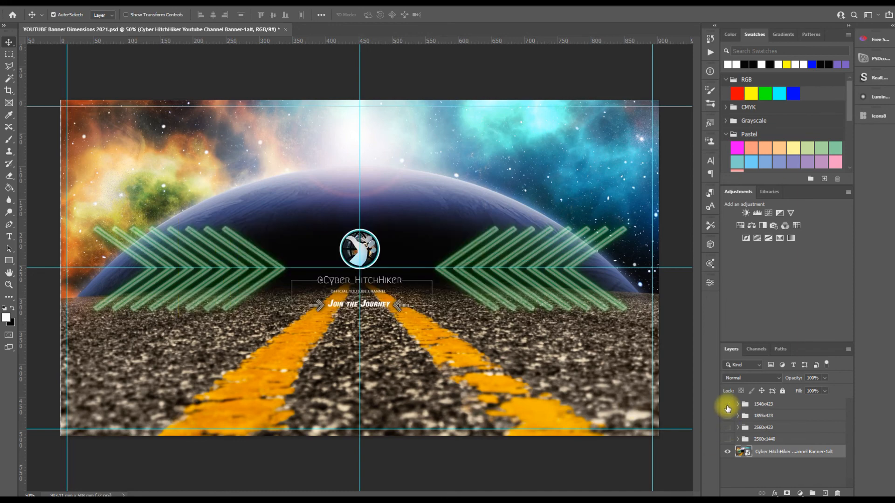
pyautogui.click(726, 404)
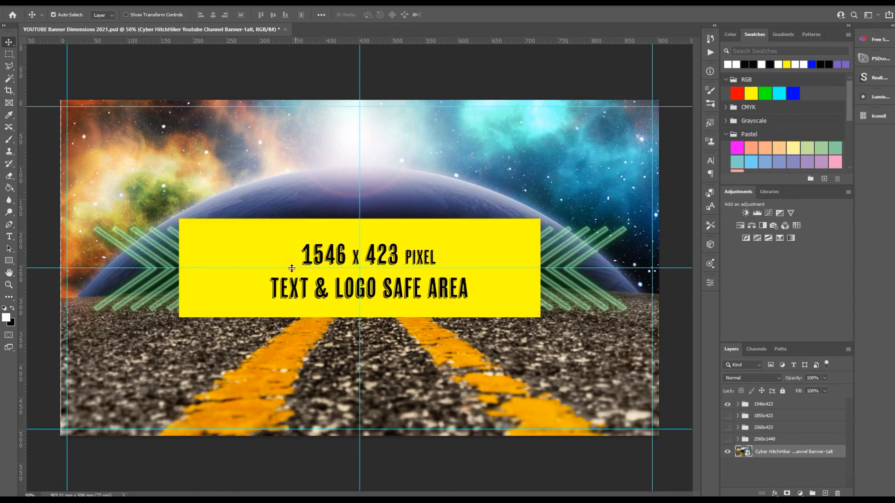
pyautogui.click(727, 404)
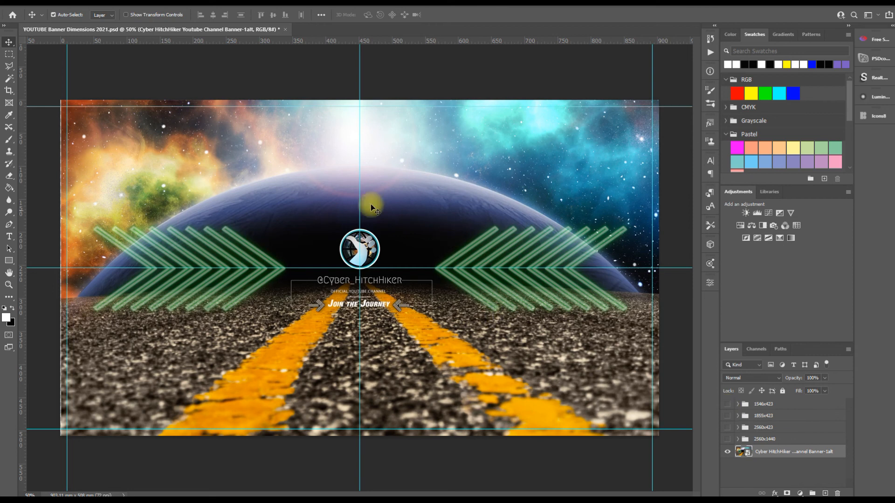
pyautogui.moveTo(650, 249)
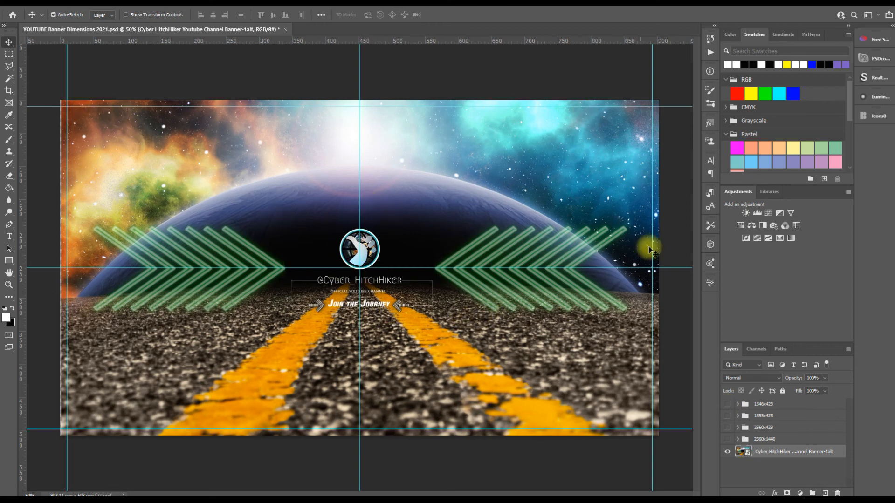
pyautogui.moveTo(607, 382)
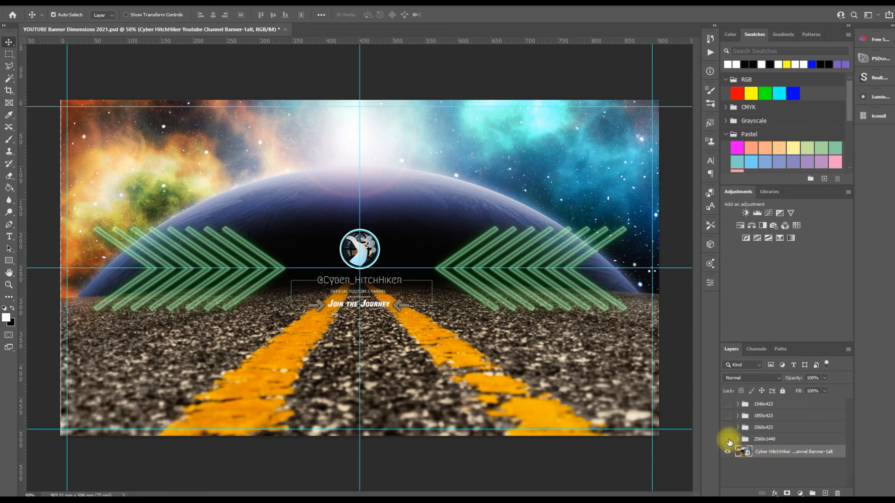
pyautogui.click(728, 440)
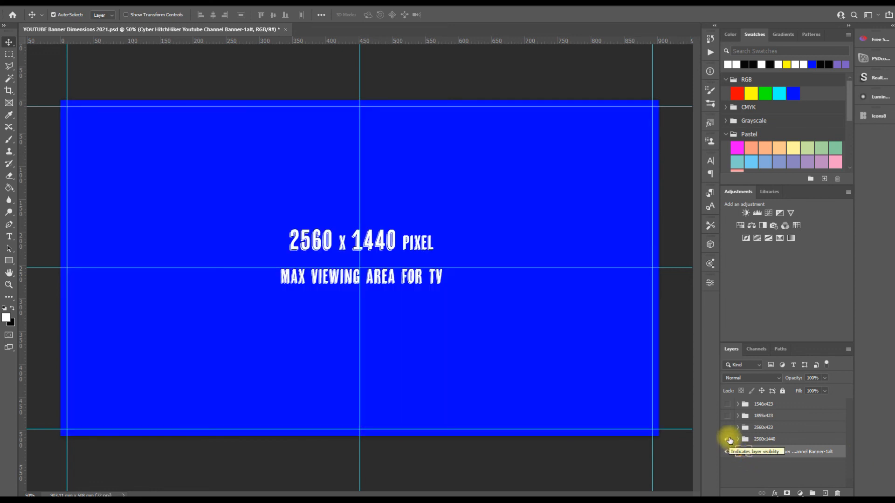